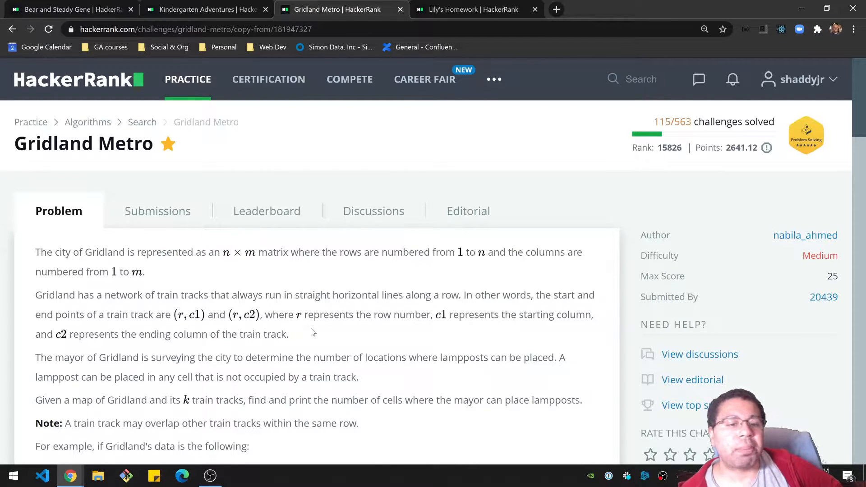
# - Bring the Gridland Metro frame with the track table and coloured 4x4 grid into view
pyautogui.scroll(-3)
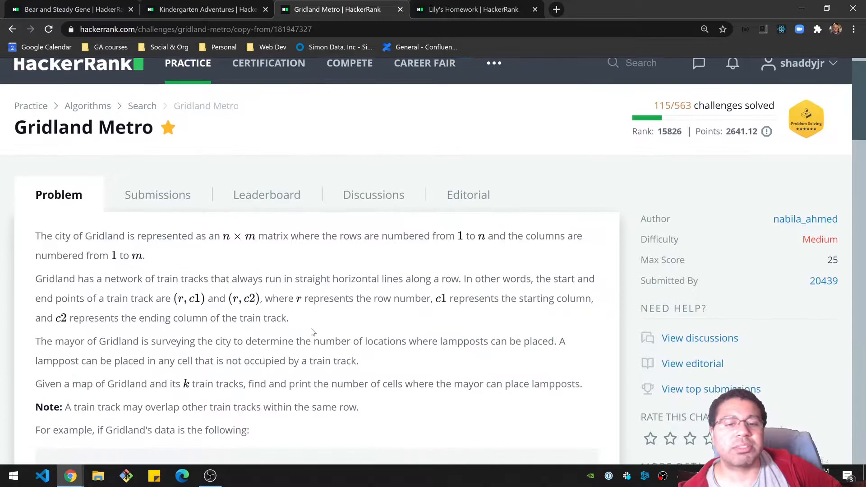
pyautogui.scroll(-3)
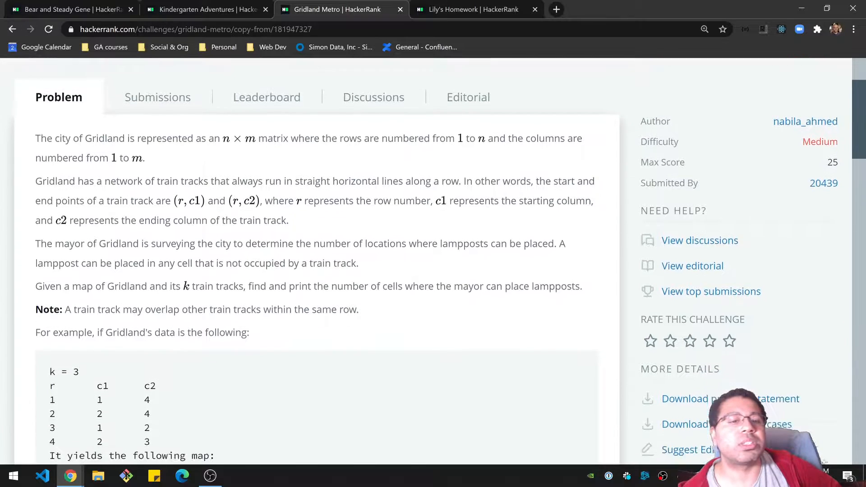
pyautogui.scroll(-3)
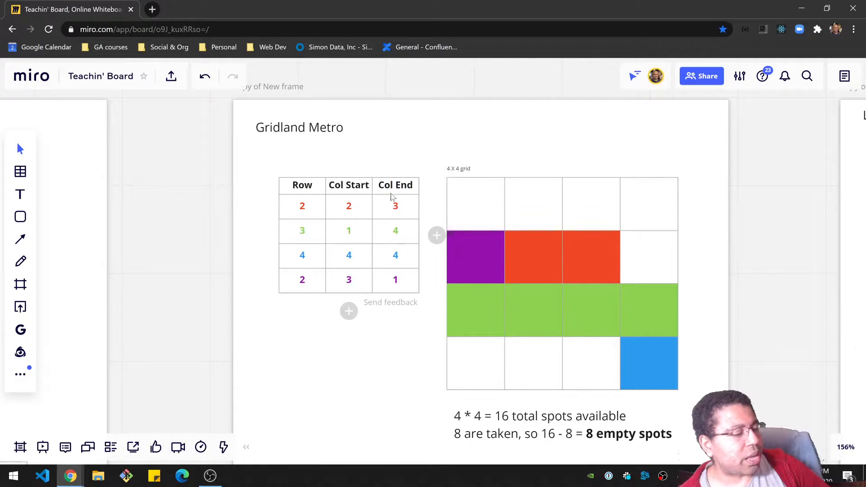
pyautogui.click(533, 257)
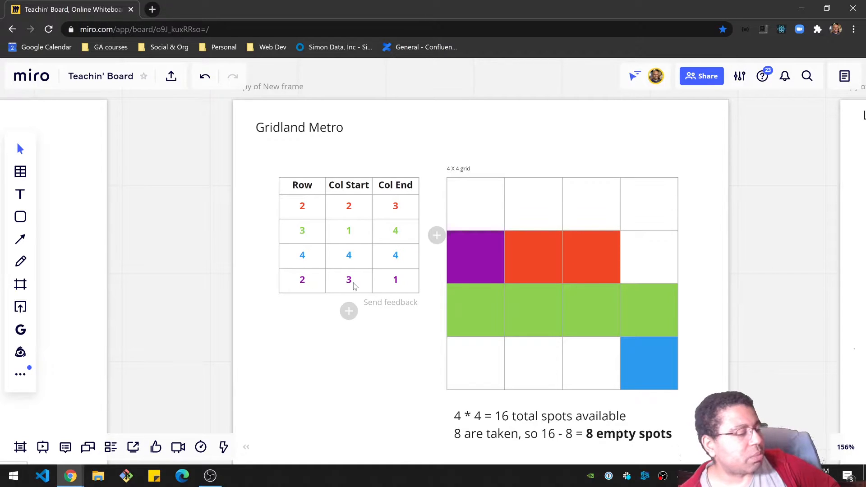
pyautogui.click(591, 257)
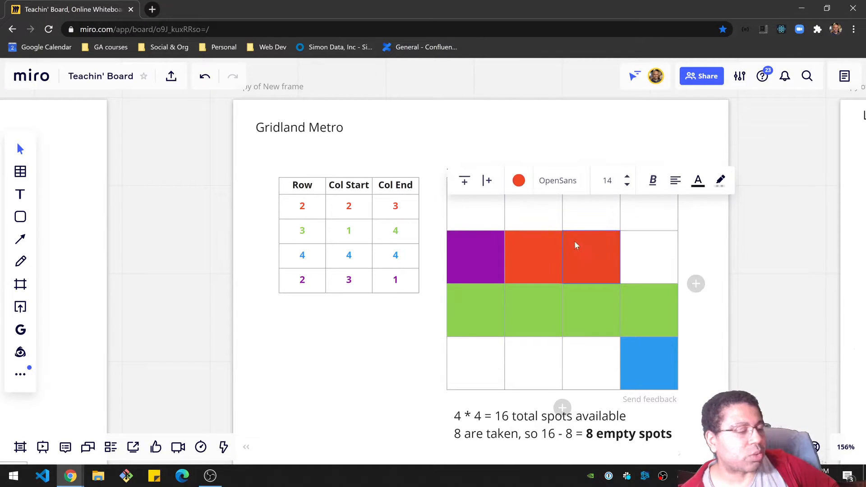
pyautogui.moveTo(476, 263)
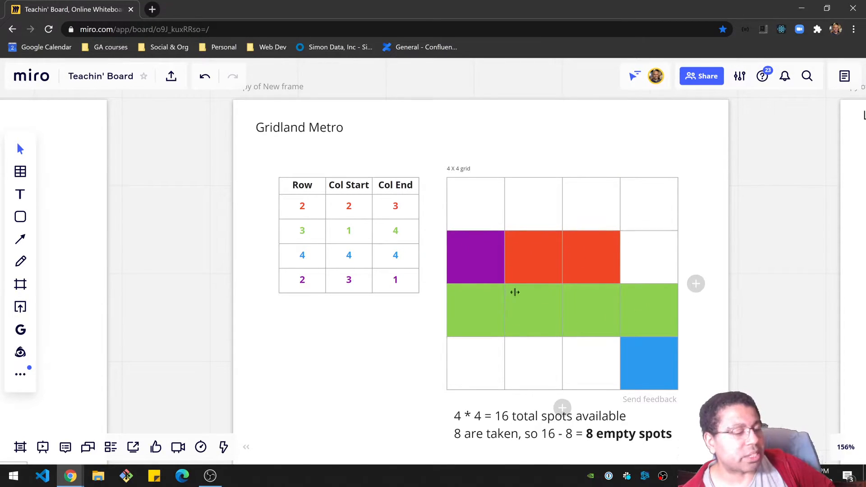
pyautogui.scroll(-3)
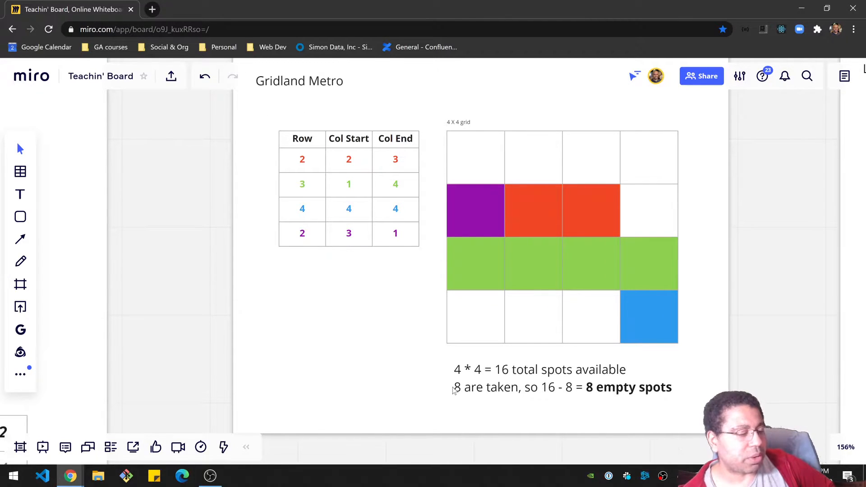
pyautogui.moveTo(628, 383)
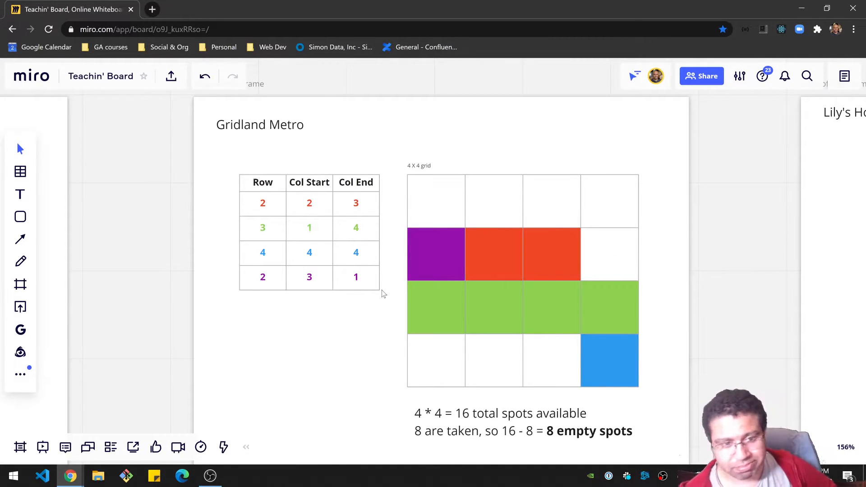
pyautogui.click(331, 9)
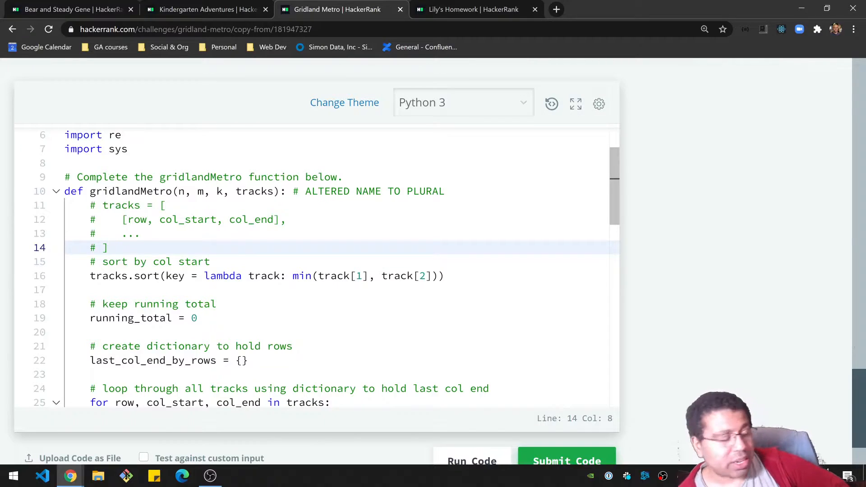
pyautogui.doubleClick(137, 219)
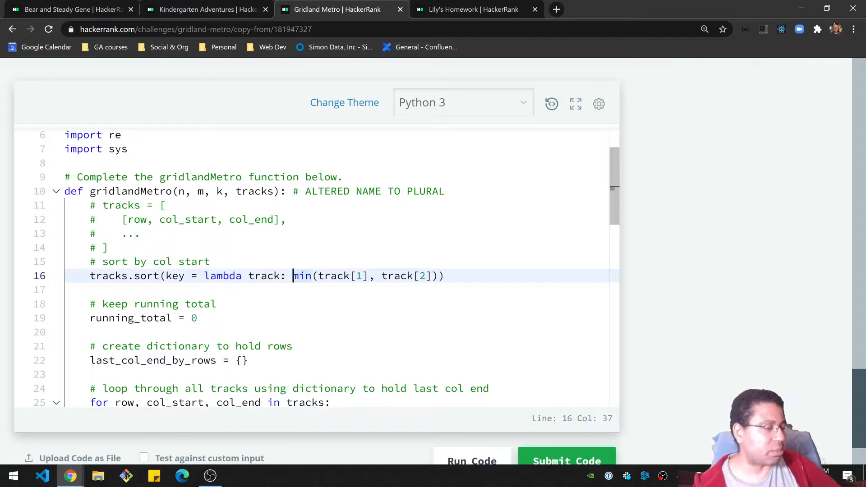
pyautogui.moveTo(293, 276); pyautogui.dragTo(436, 276)
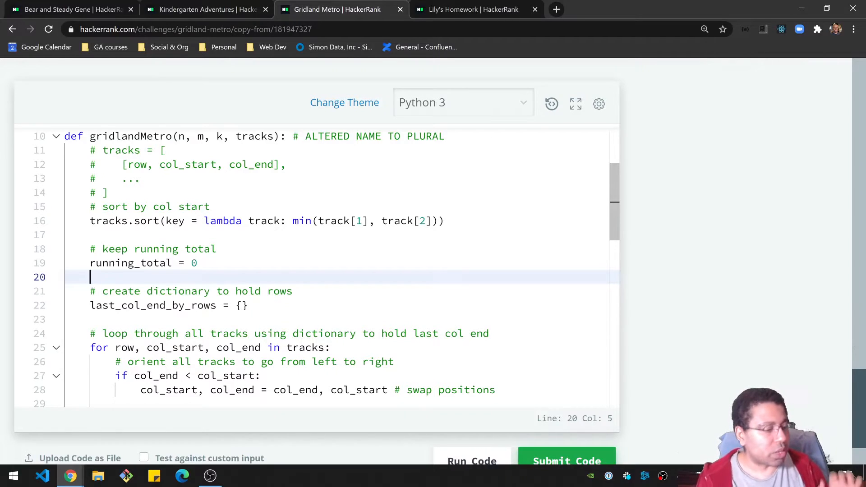
# - Comment tracks.sort as O(nlogn) and add 'last_col_end_by_rows = {}' under the dictionary comment
pyautogui.write('# 0')
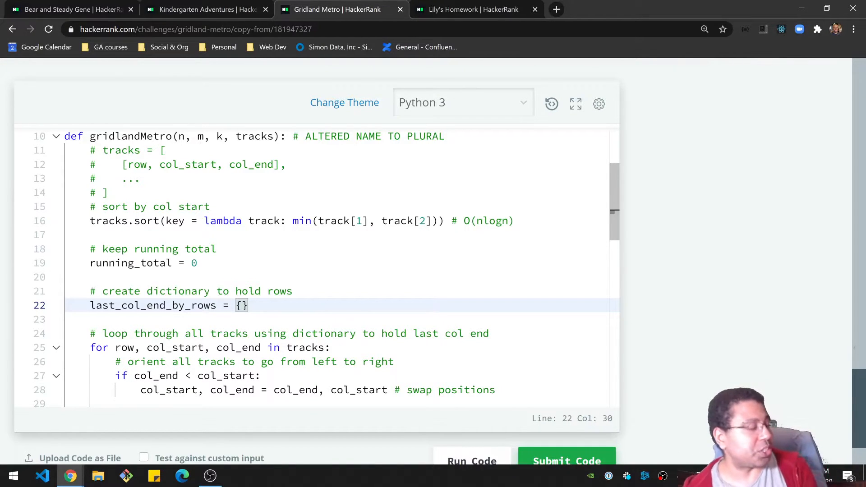
pyautogui.doubleClick(154, 306)
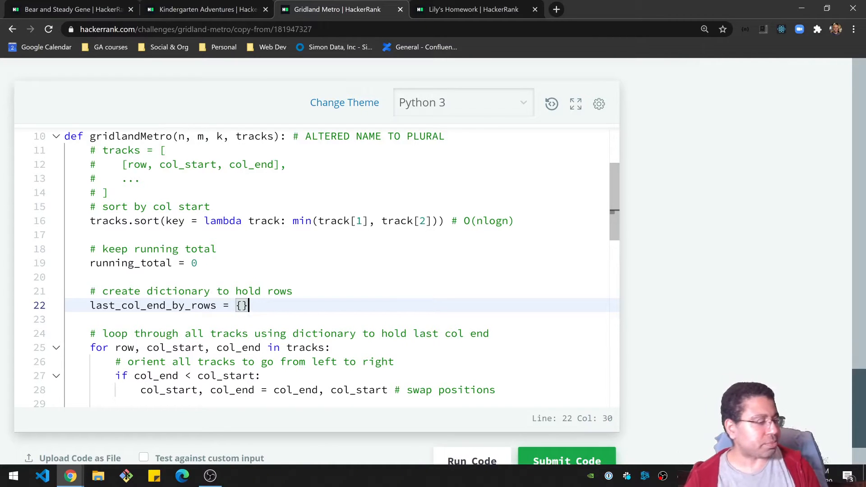
pyautogui.scroll(-3)
pyautogui.write(' #')
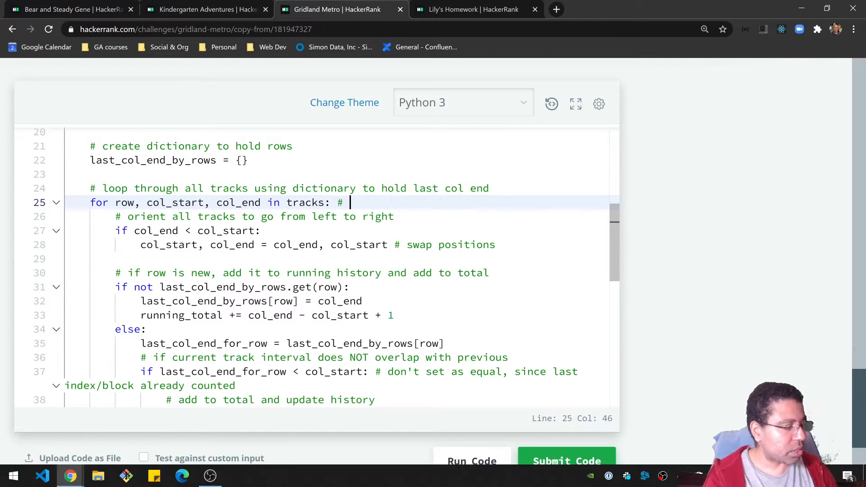
pyautogui.write('O(n)')
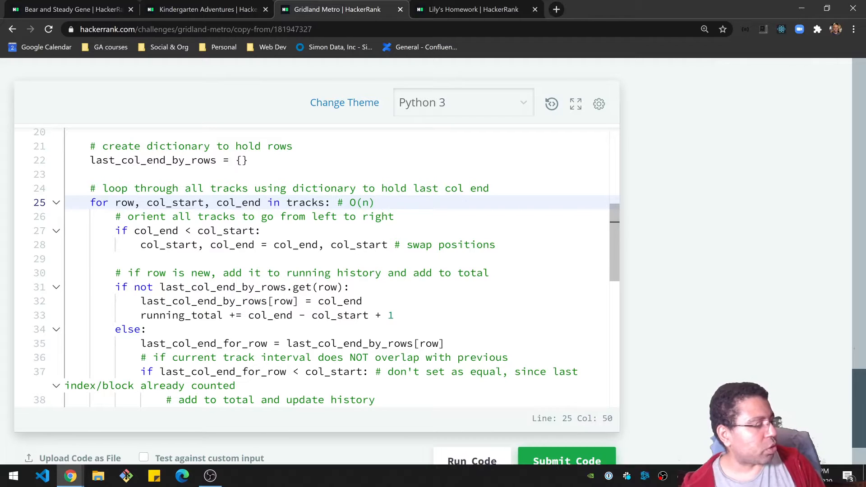
pyautogui.moveTo(259, 202); pyautogui.dragTo(115, 202)
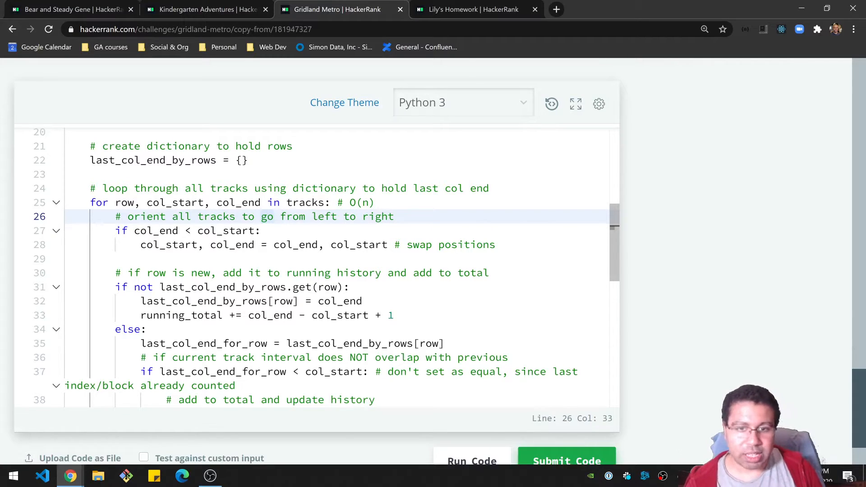
pyautogui.click(153, 244)
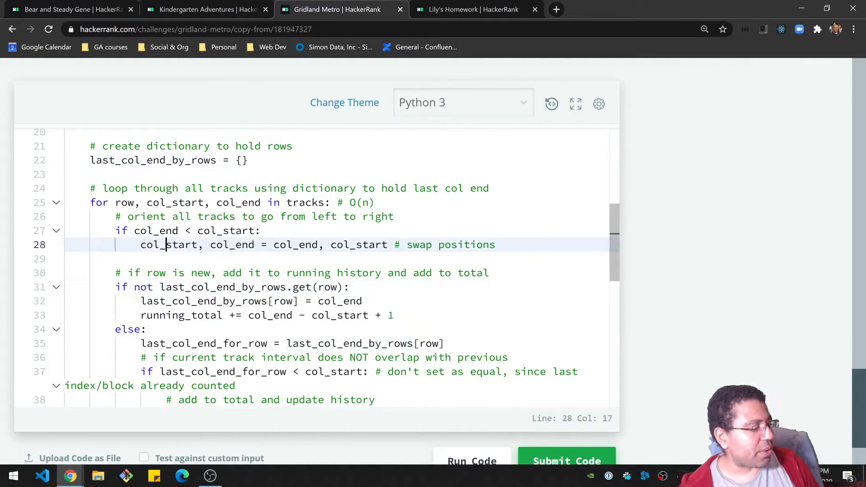
pyautogui.doubleClick(168, 244)
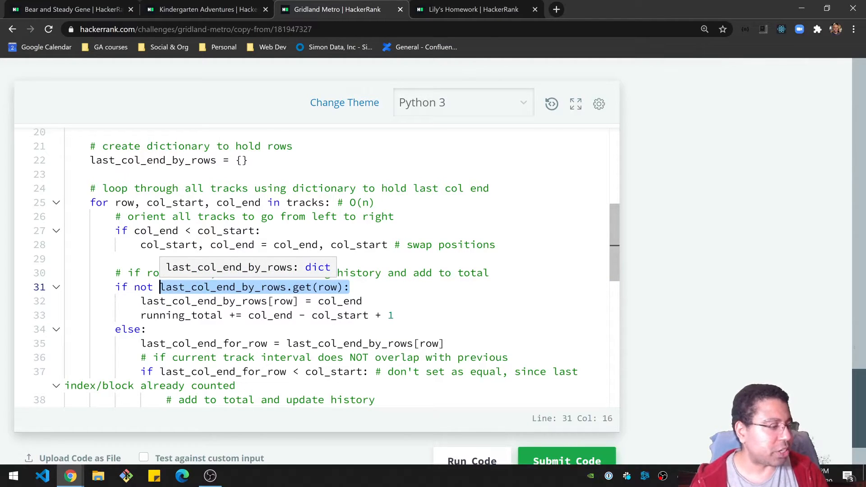
pyautogui.click(141, 160)
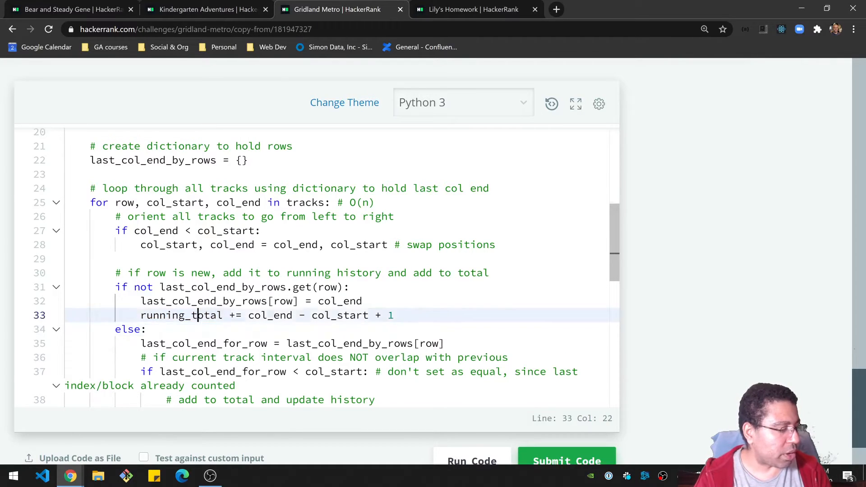
pyautogui.doubleClick(181, 316)
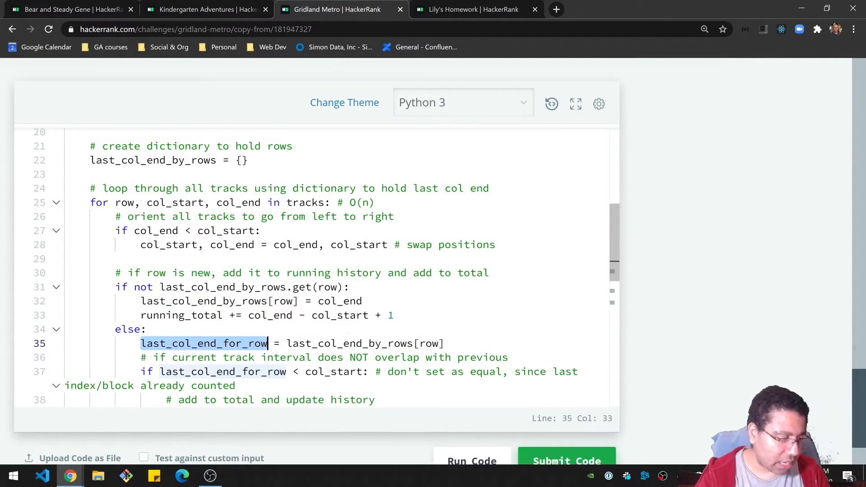
pyautogui.click(231, 357)
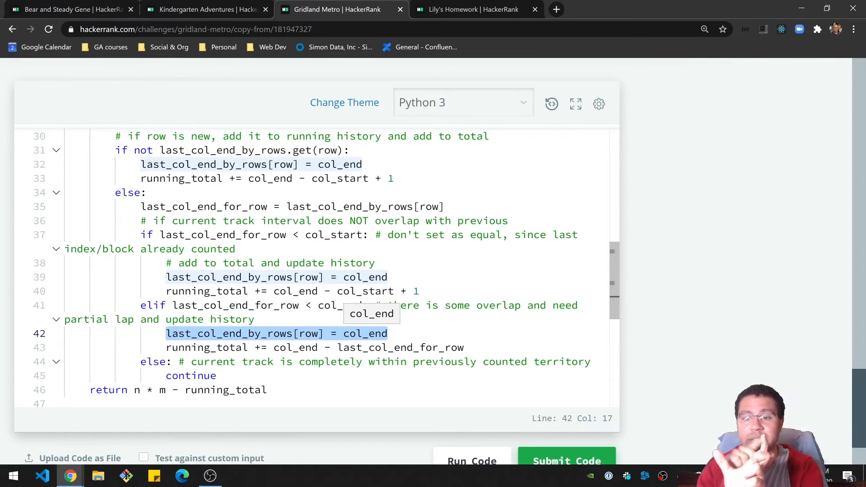
pyautogui.click(419, 347)
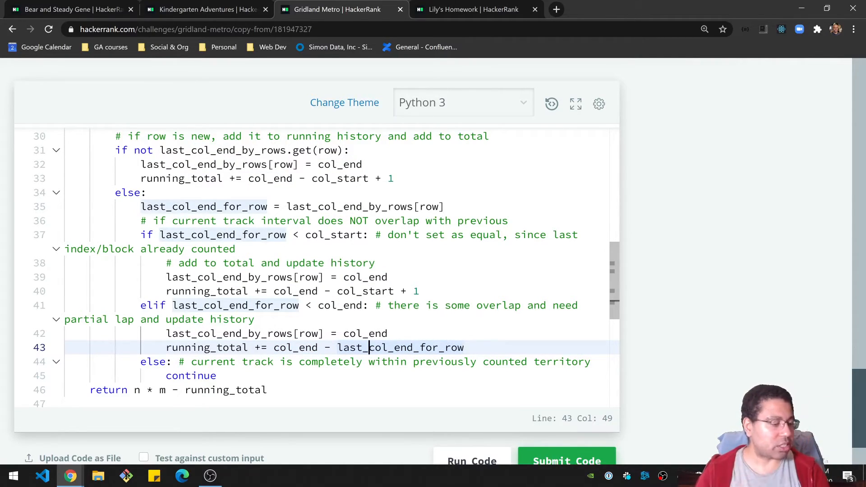
pyautogui.doubleClick(401, 347)
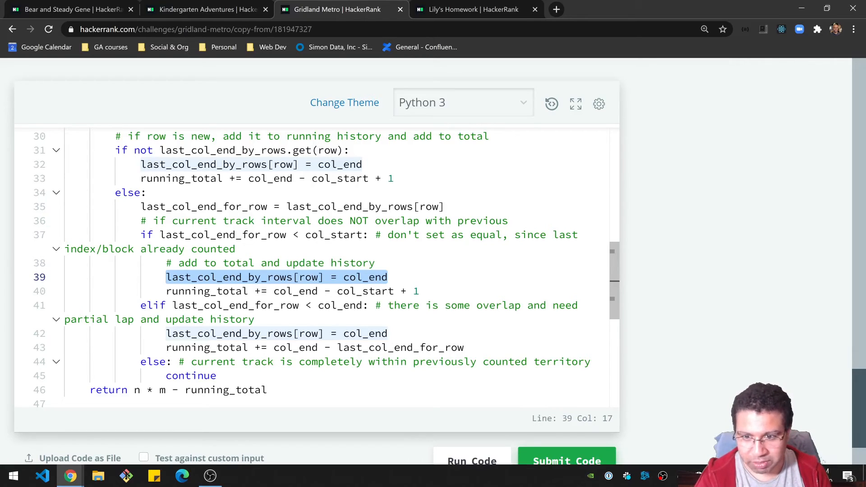
pyautogui.click(388, 333)
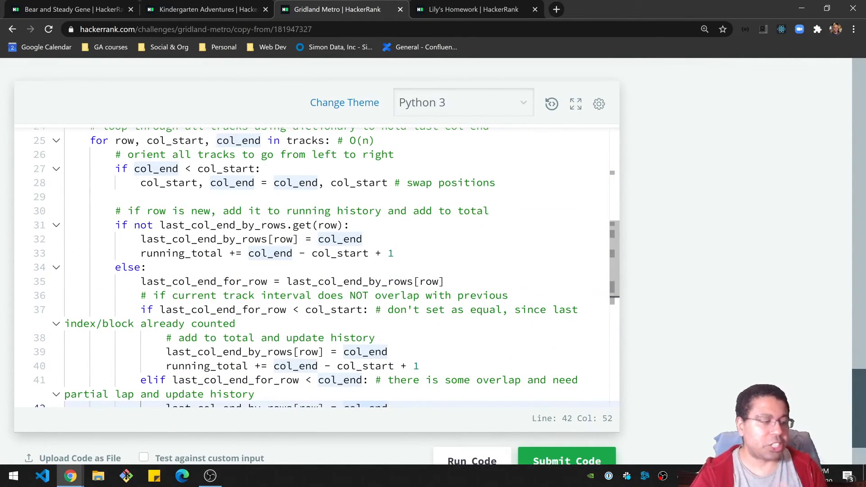
pyautogui.scroll(-3)
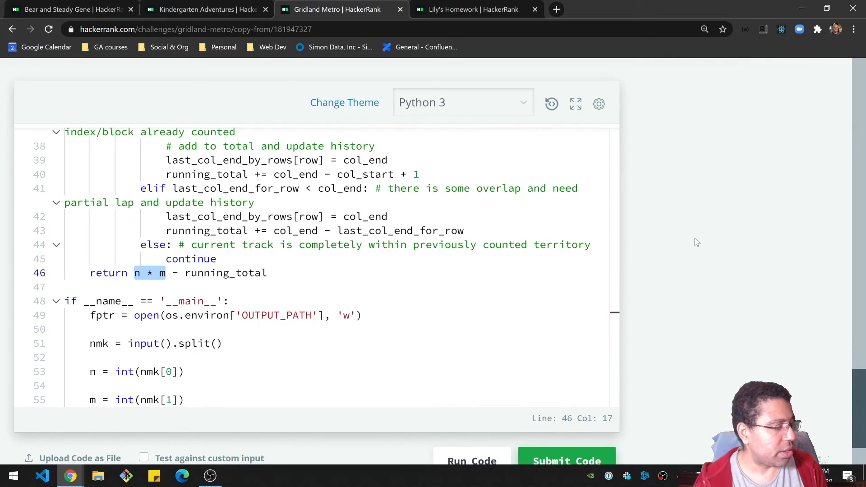
# - Run the sample tests, then submit the solution so all test cases pass
pyautogui.click(565, 460)
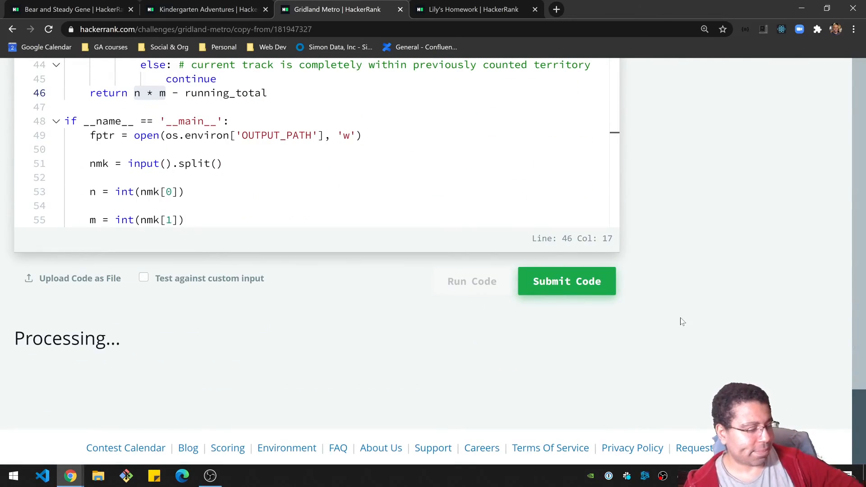
pyautogui.click(565, 282)
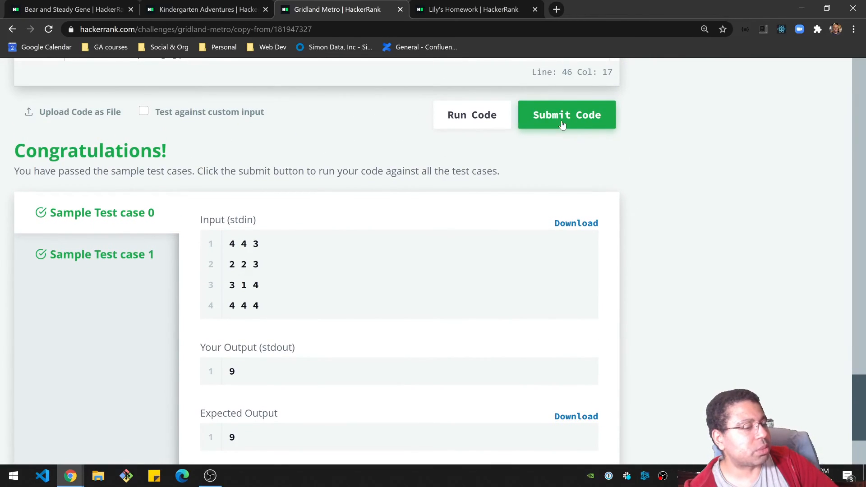
pyautogui.click(566, 115)
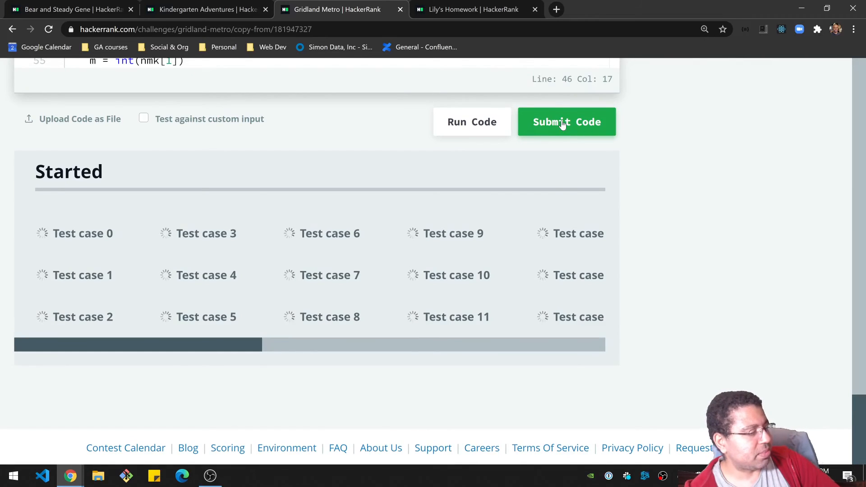
pyautogui.click(566, 122)
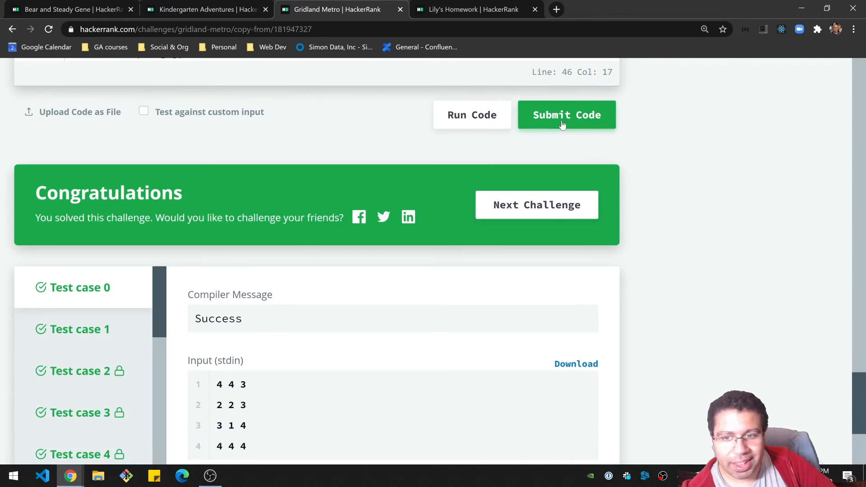
pyautogui.moveTo(694, 127)
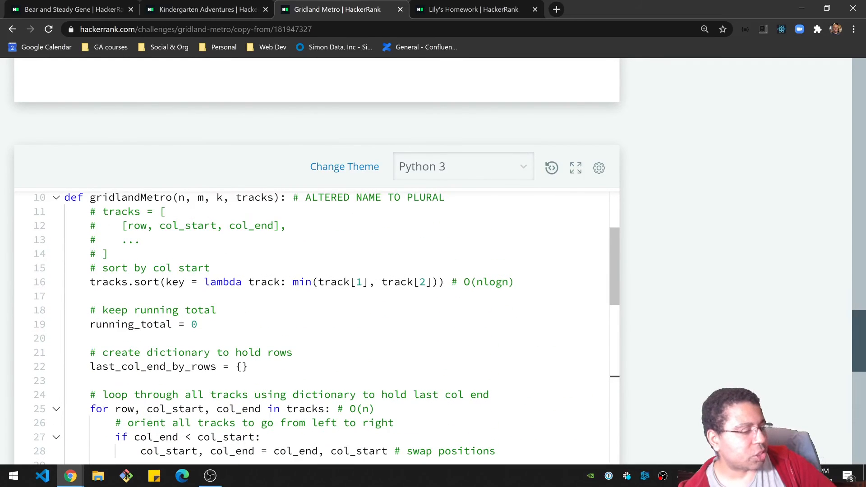
# - Comment the return line with '# Total Time Complexity = O(nlogn)'
pyautogui.scroll(-3)
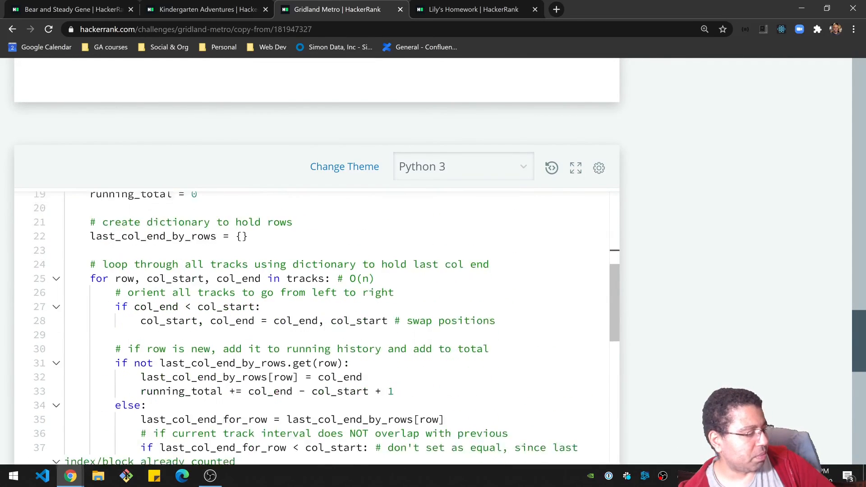
pyautogui.scroll(-3)
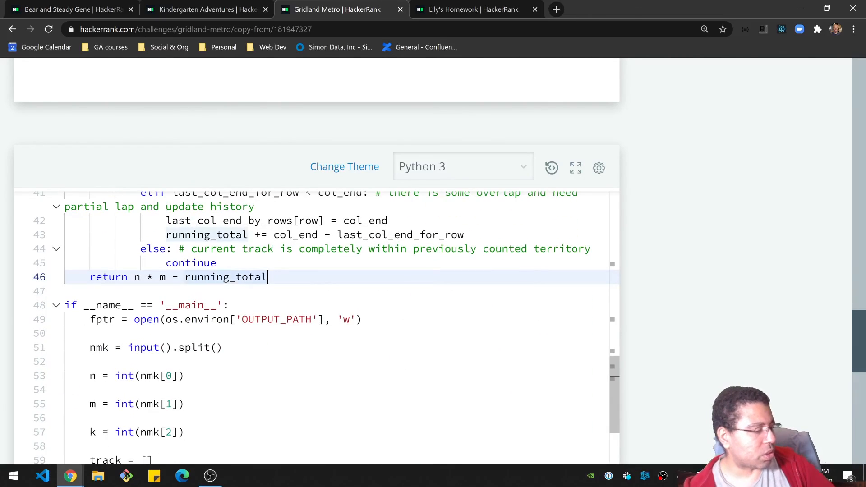
pyautogui.write('# Total Time Complexity = O()')
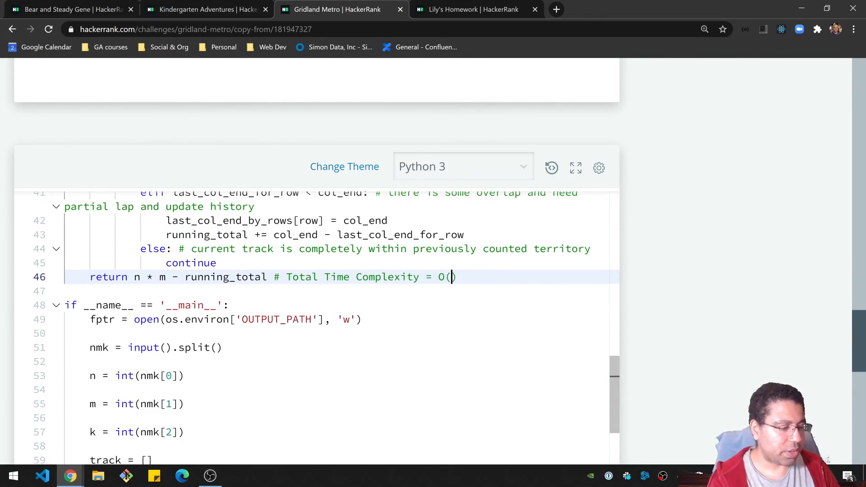
pyautogui.write('nlogn')
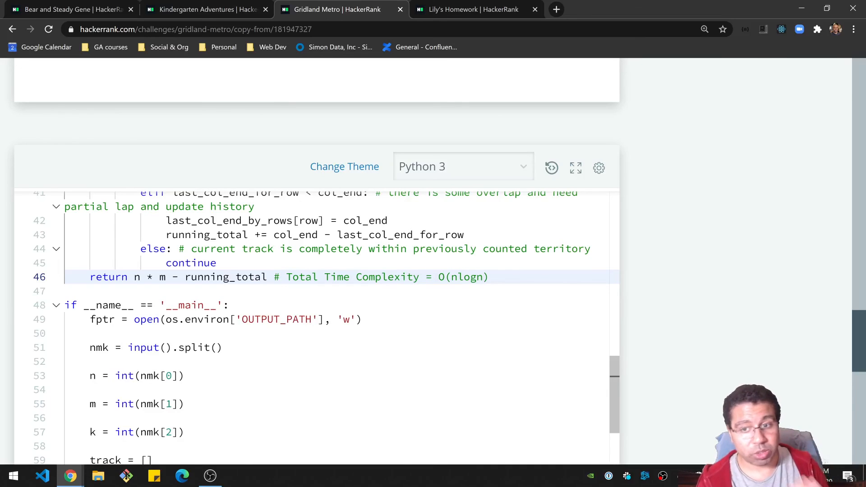